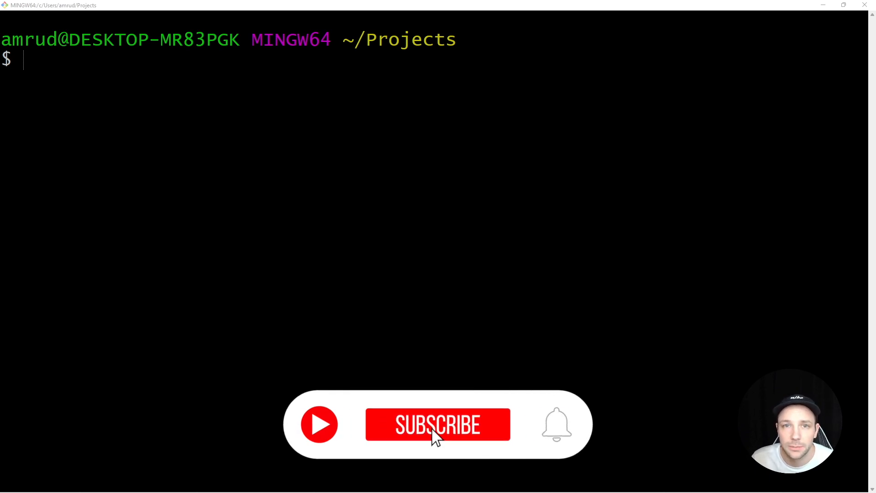
Run npx create-react-app fetch-data in Git Bash
click(437, 423)
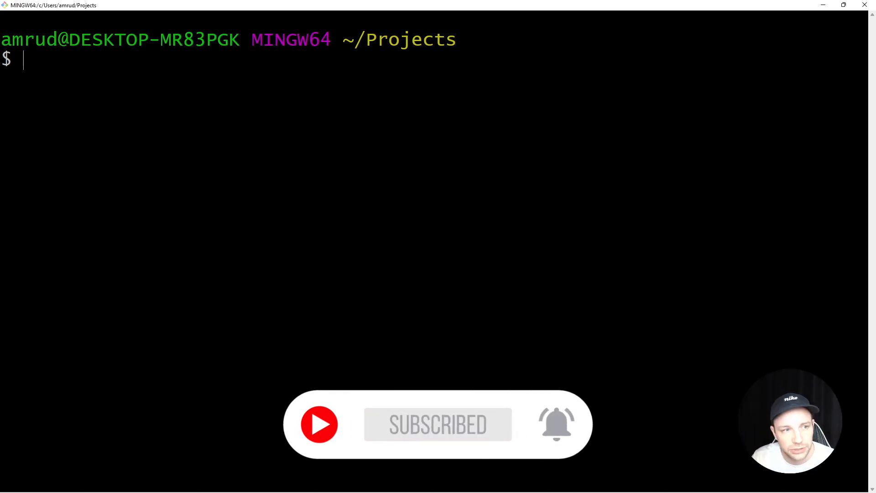
text(npx cre)
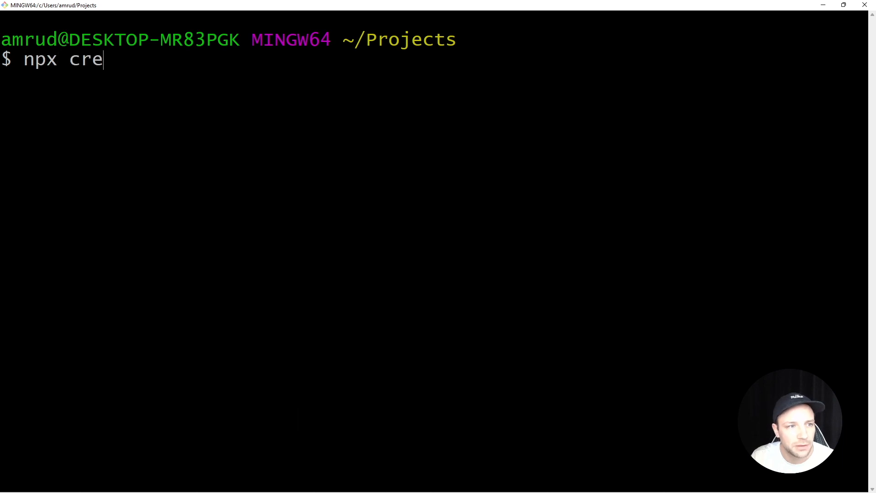
text(ate-react-)
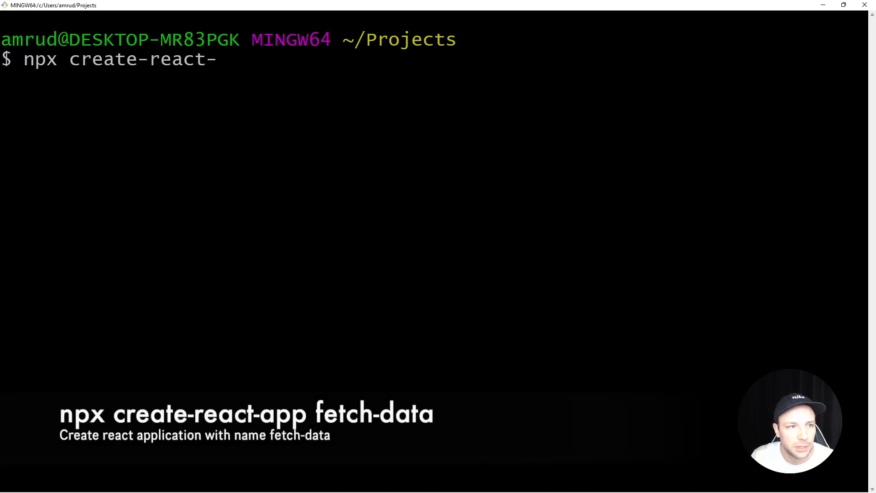
text(app)
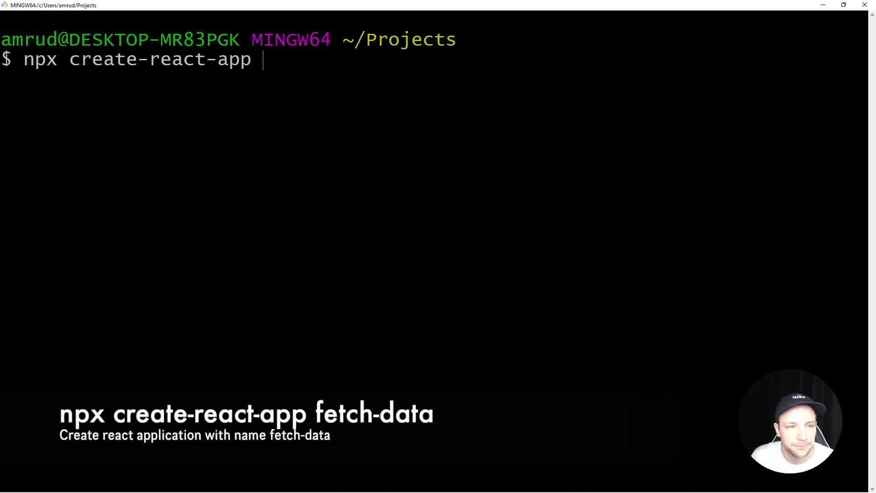
text(fetch-data)
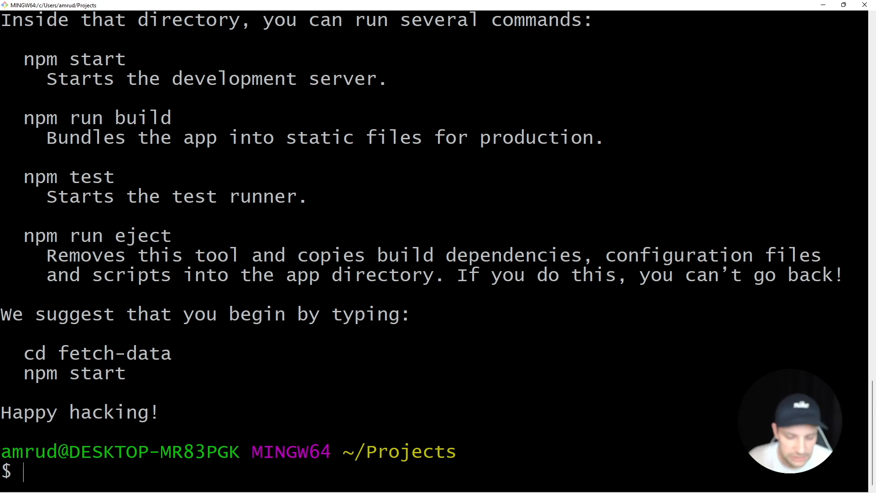
Enter the fetch-data folder and add the axios package with yarn
text(cd)
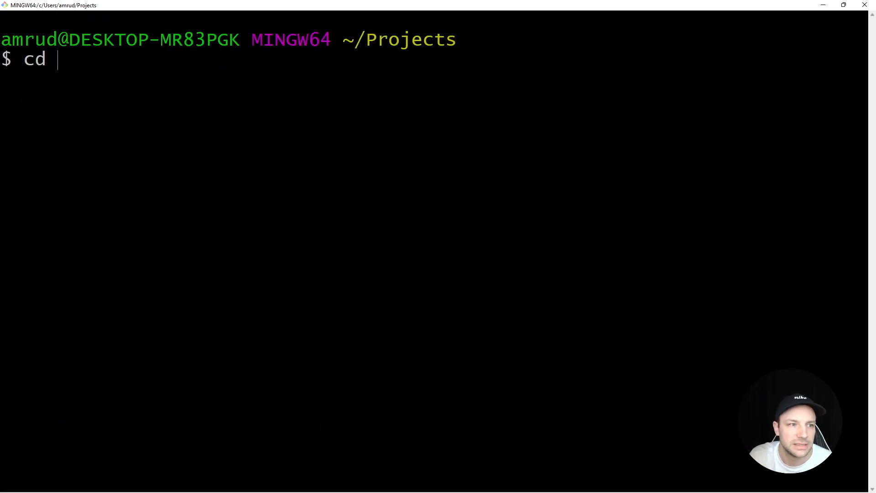
text(fetch-data/)
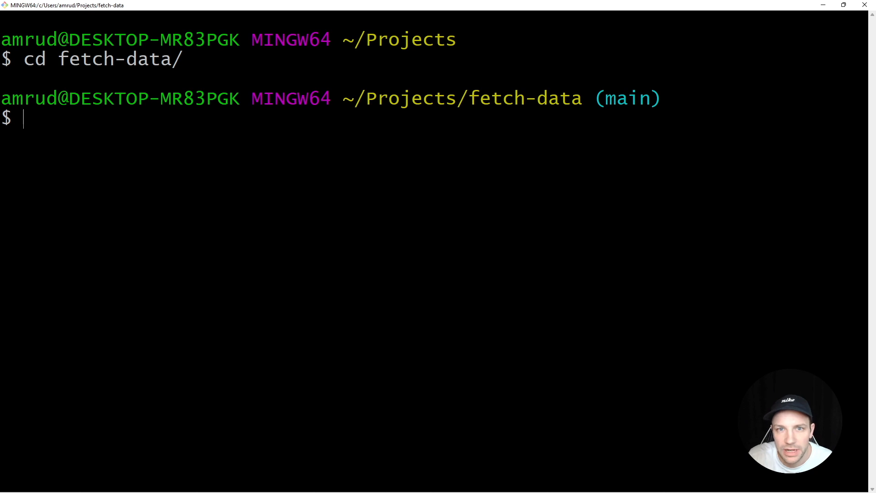
text(ya)
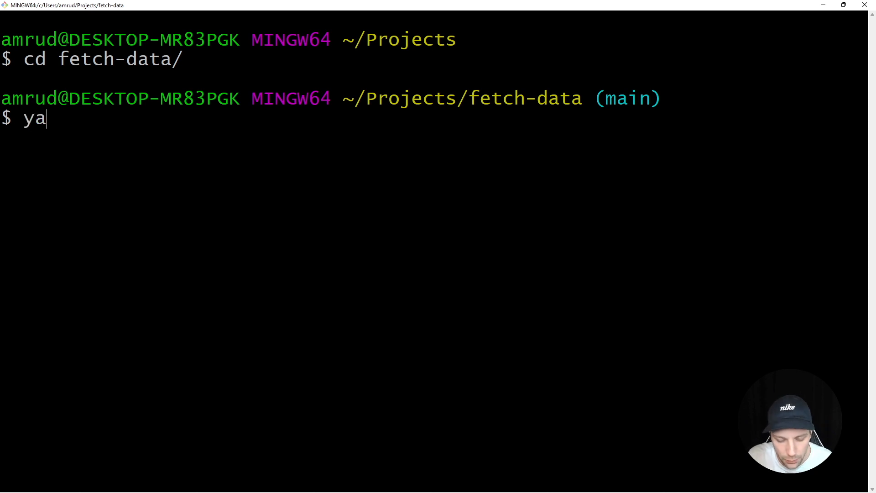
text(rn add axios)
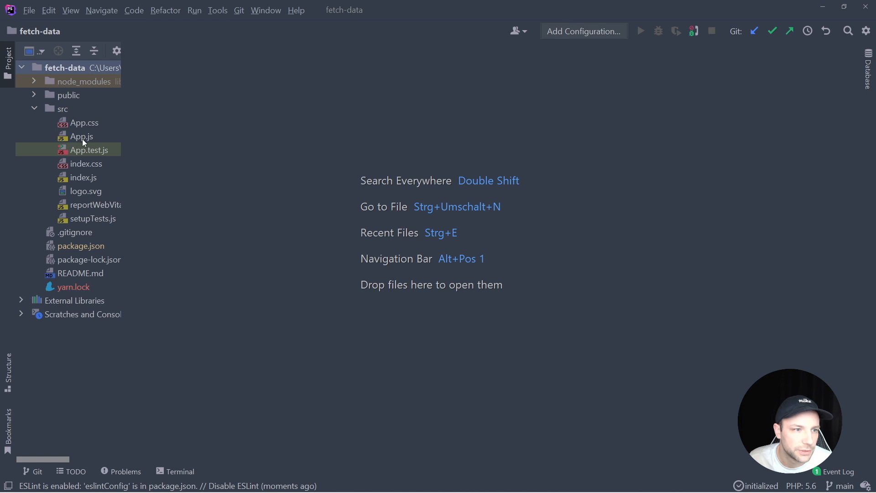
Open src/App.js and import axios, plus useState and useEffect from react
double_click(81, 136)
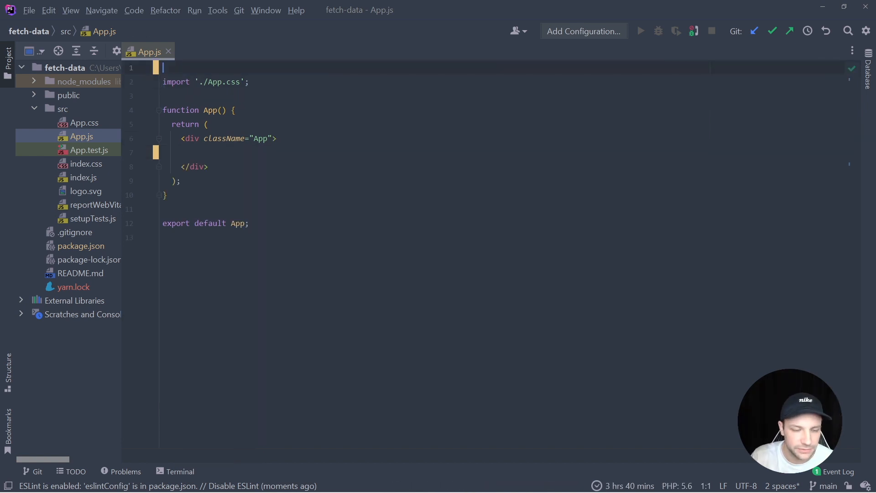
text(import axios)
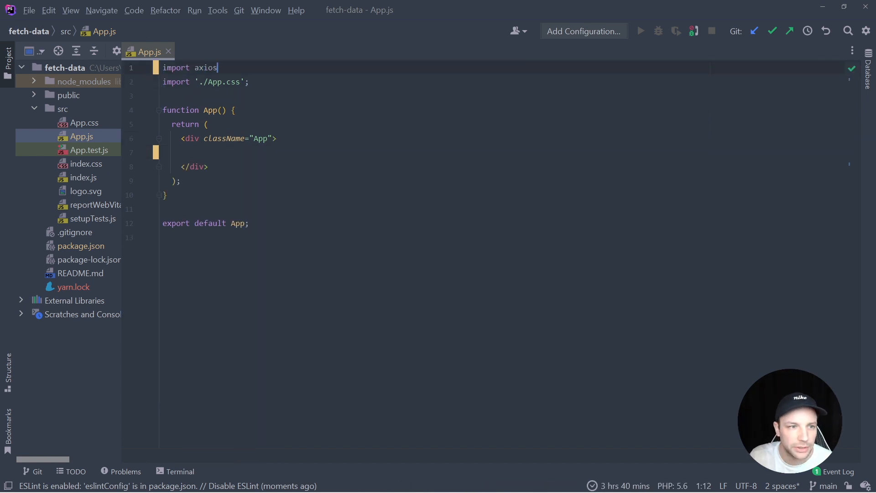
text(from "axios")
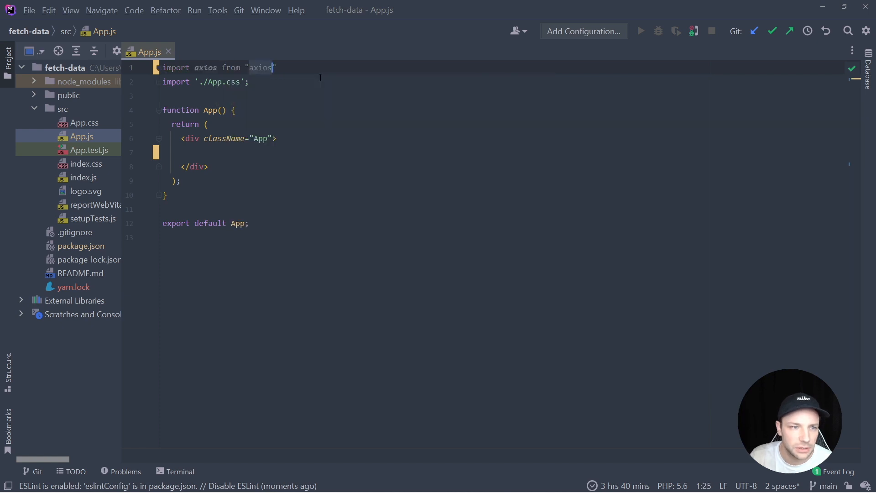
text(import {useStat)
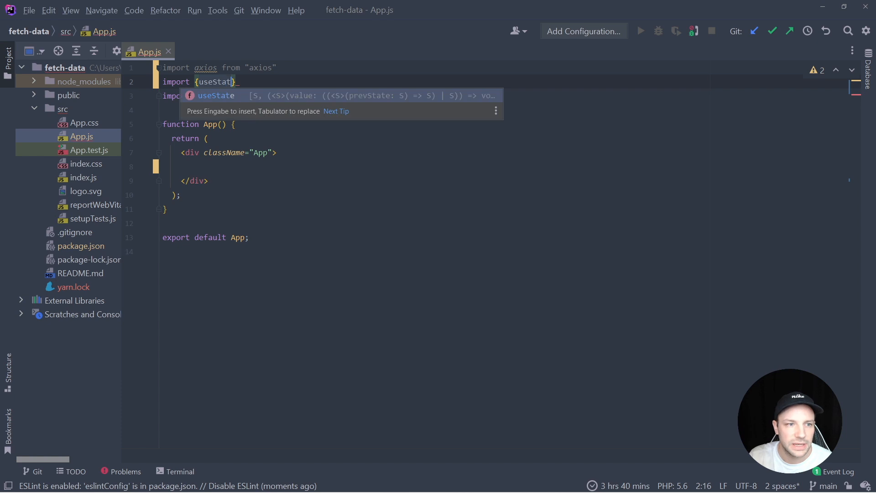
text(, useEffect} from "react";)
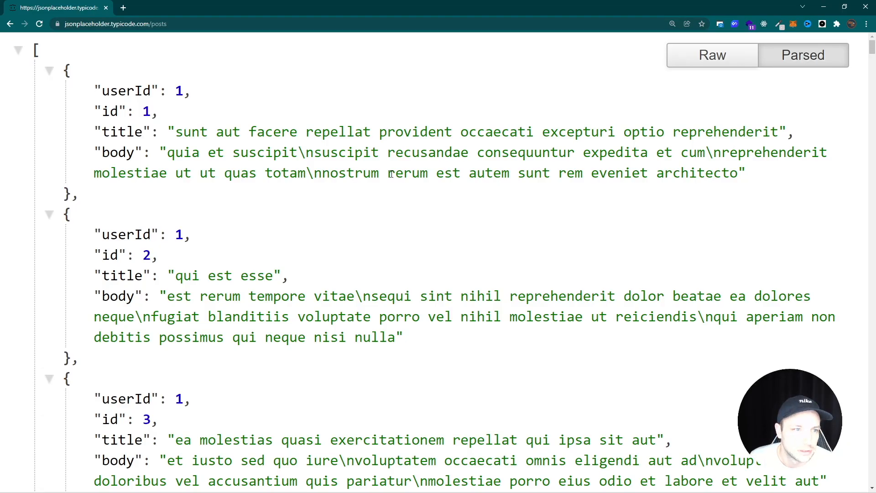
mouse_move(247, 191)
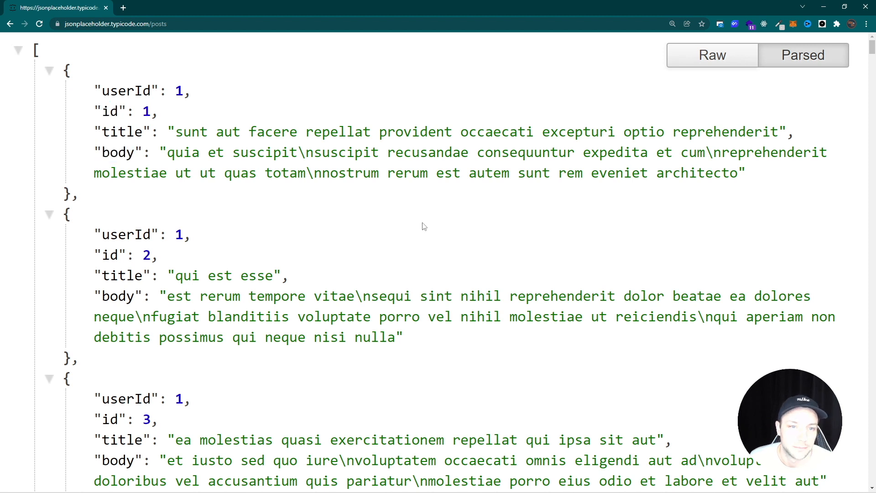
View jsonplaceholder.typicode.com/posts in Chrome as parsed JSON
click(112, 24)
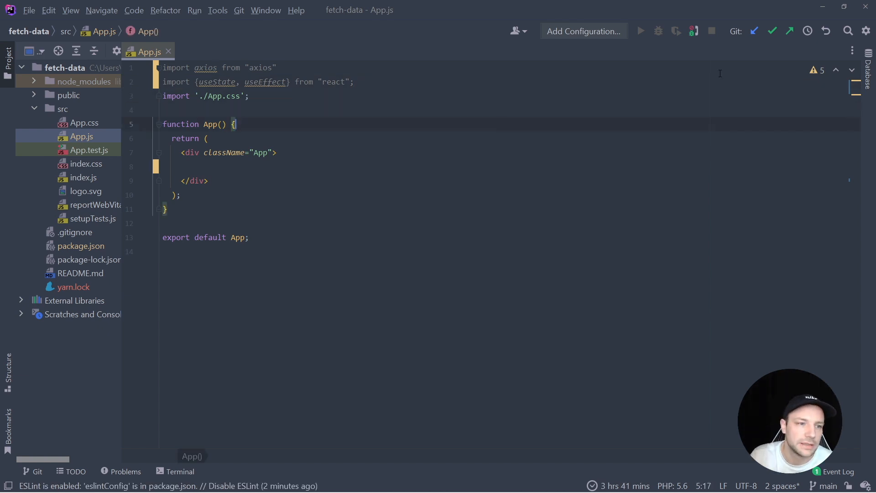
Add a posts state with setPosts initialized to an empty array
text(const [])
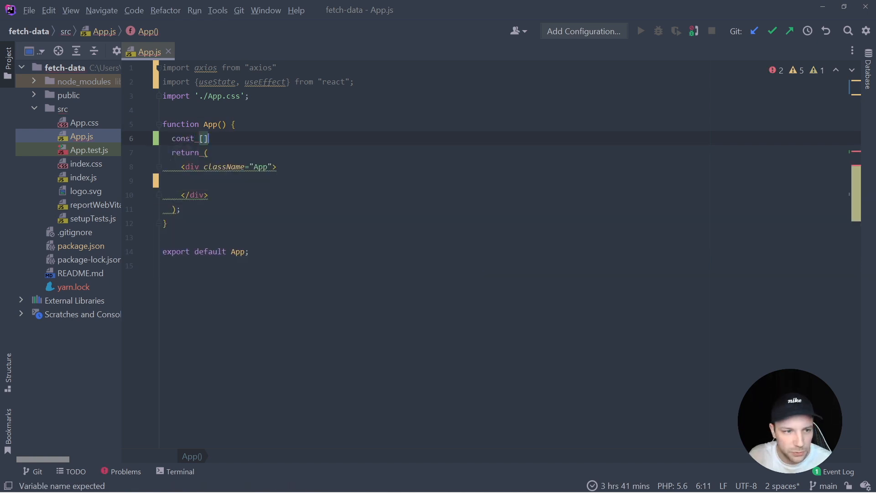
text(posts,)
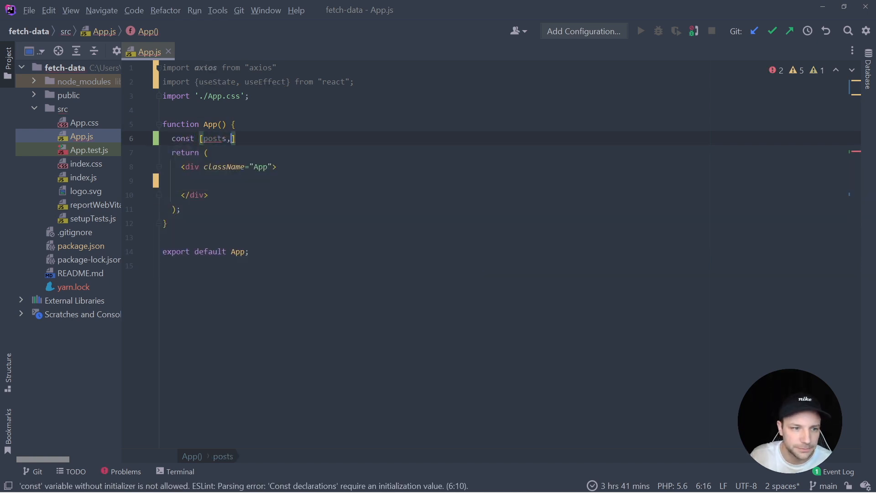
text(setPosts])
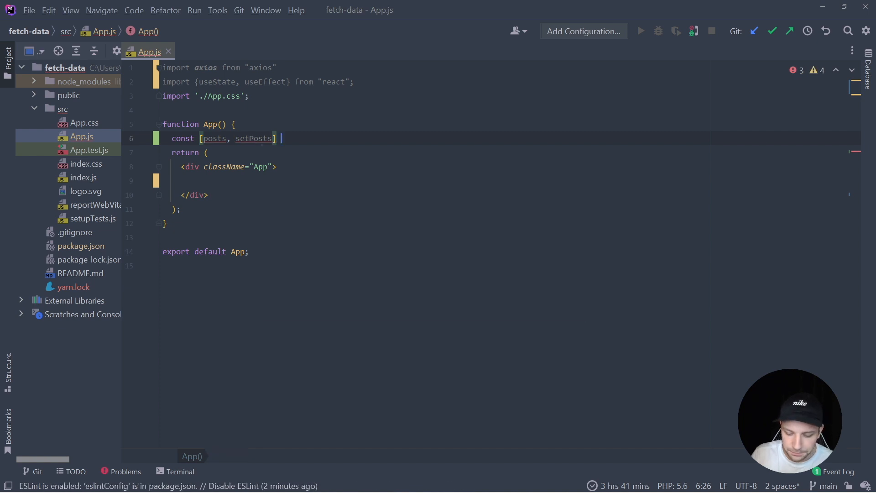
text(= useState())
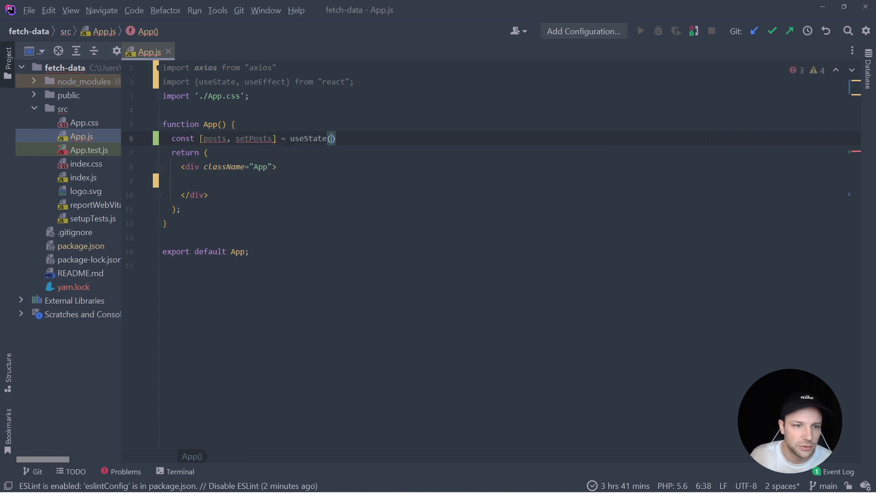
text([])
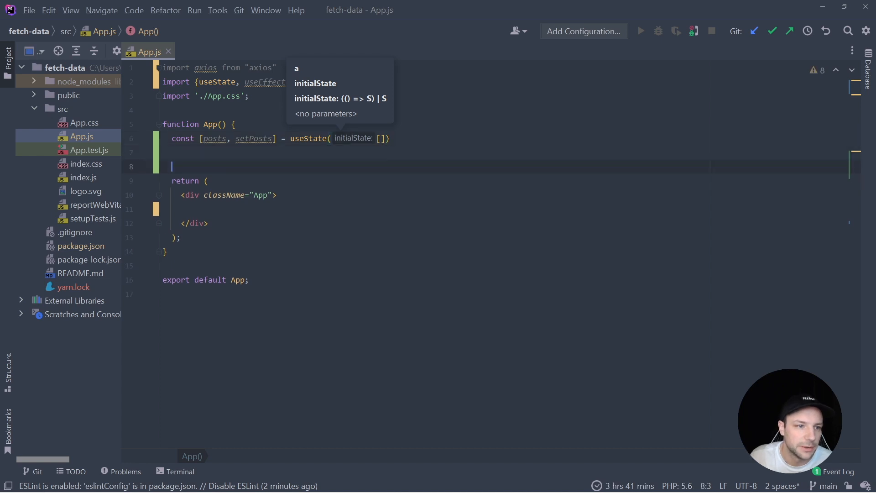
Write async fetchData that awaits axios.get on the posts URL and calls setPosts(data)
key(Enter)
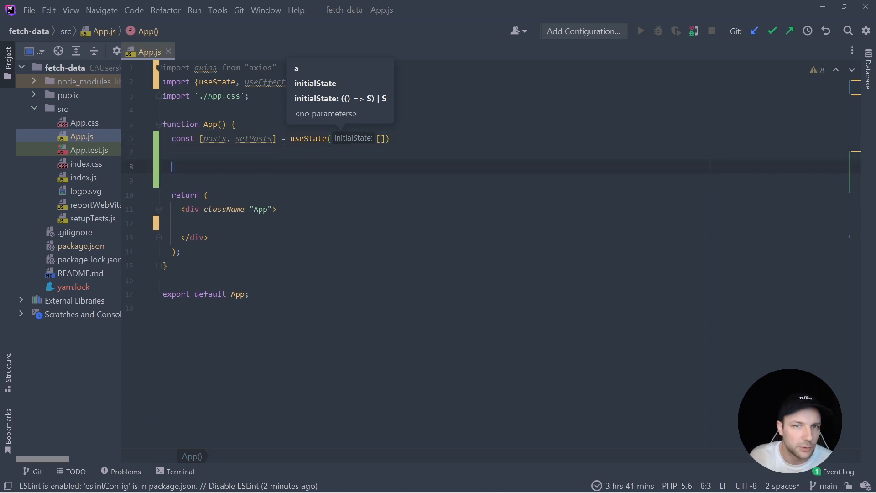
text(const fetchData)
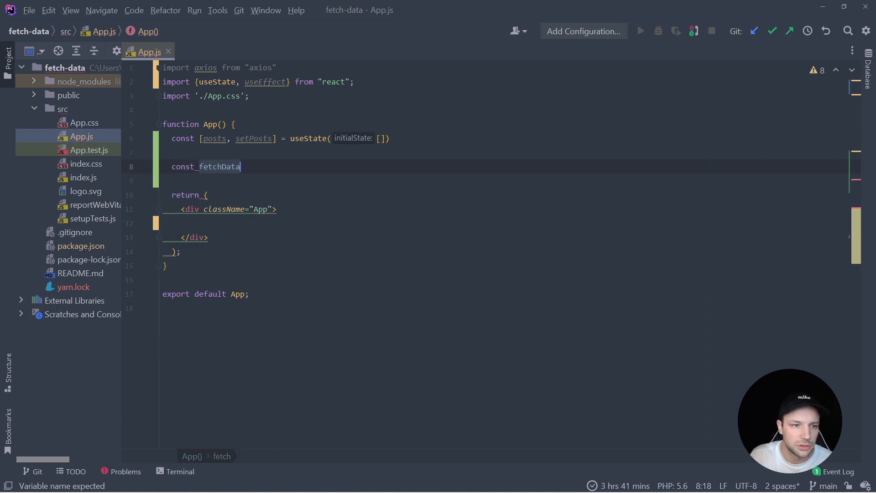
text(= async)
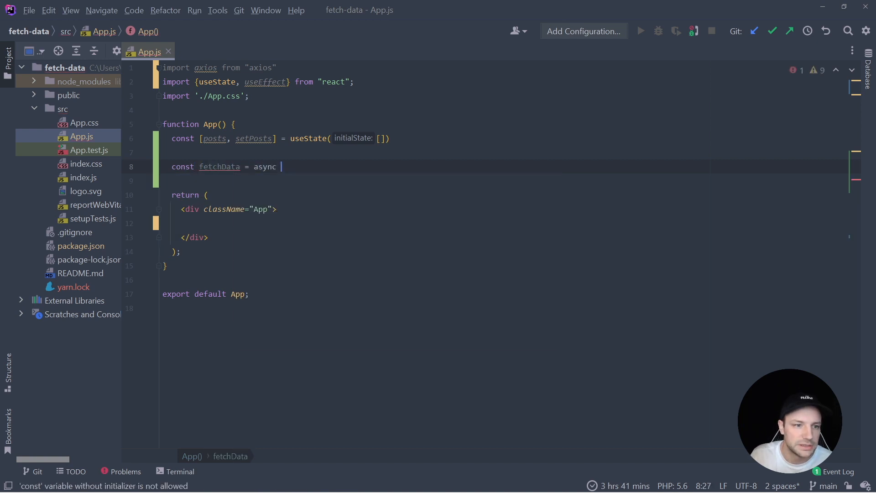
text(() => {})
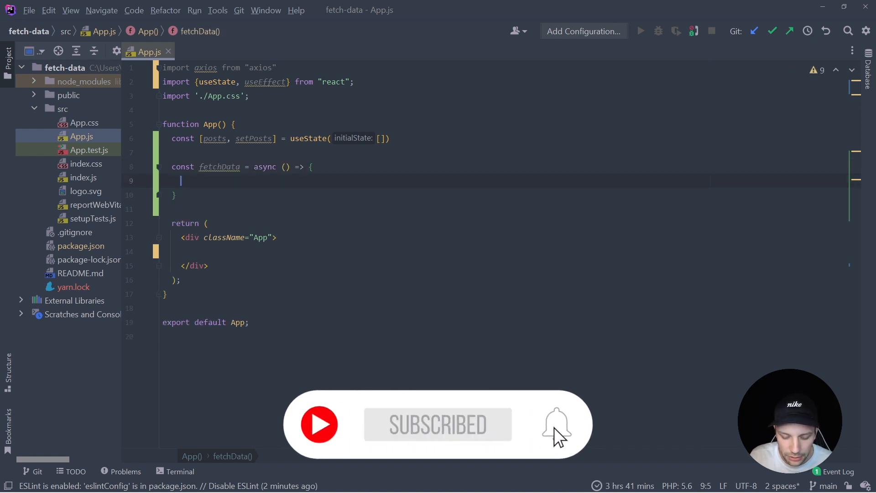
text(const)
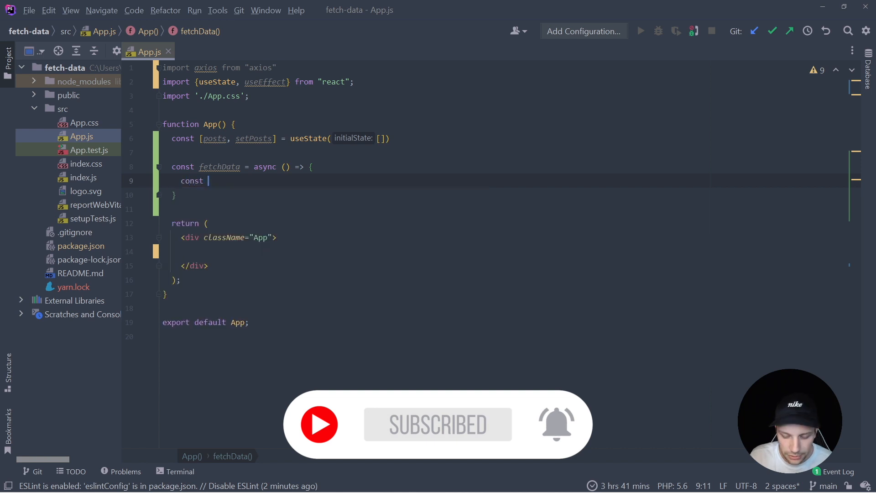
text({data})
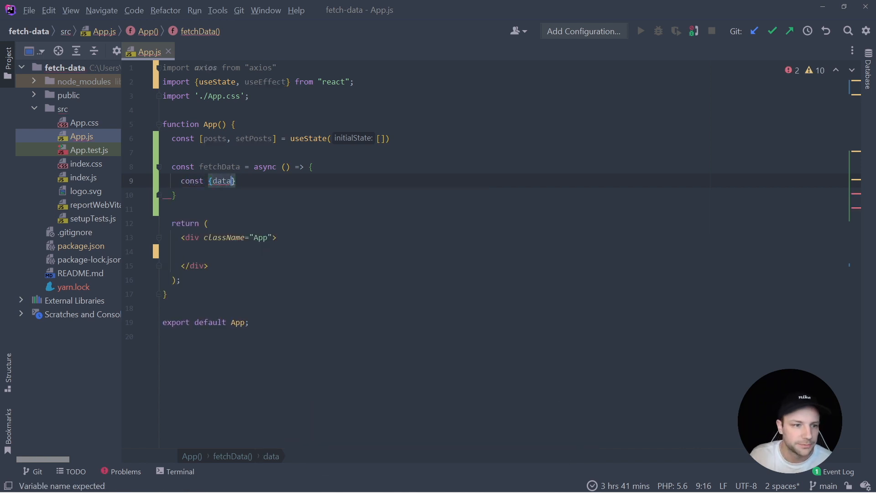
text(= await axios.get("https://jsonplaceholder.typicode.com/posts)
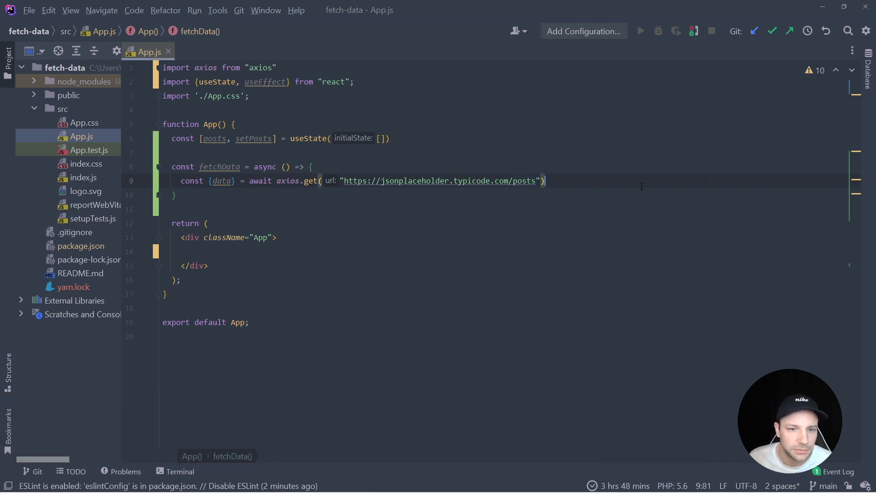
key(Enter)
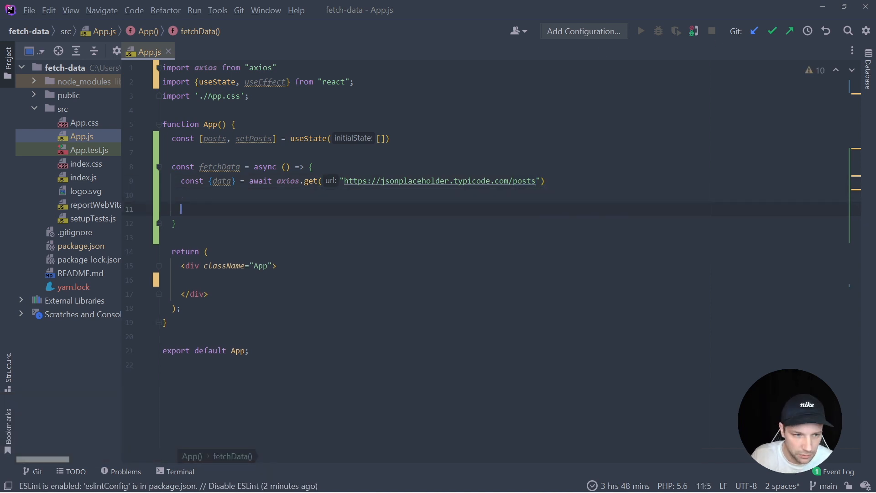
text(setP)
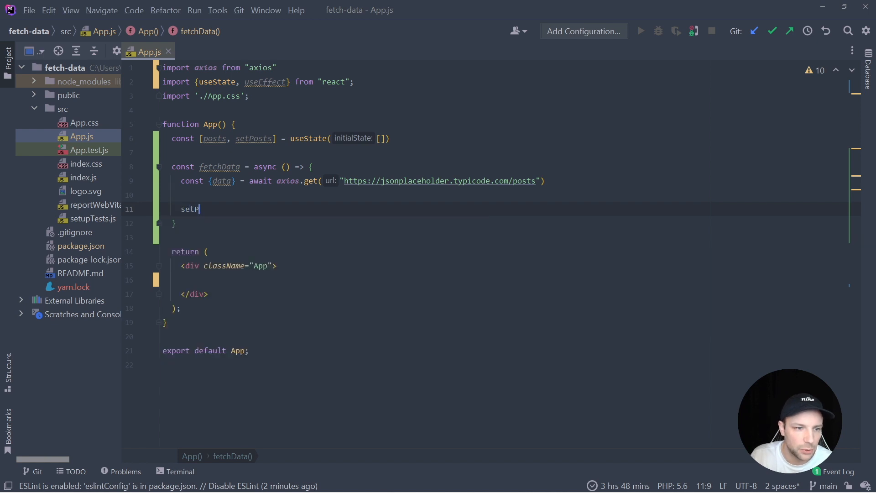
text(osts(data))
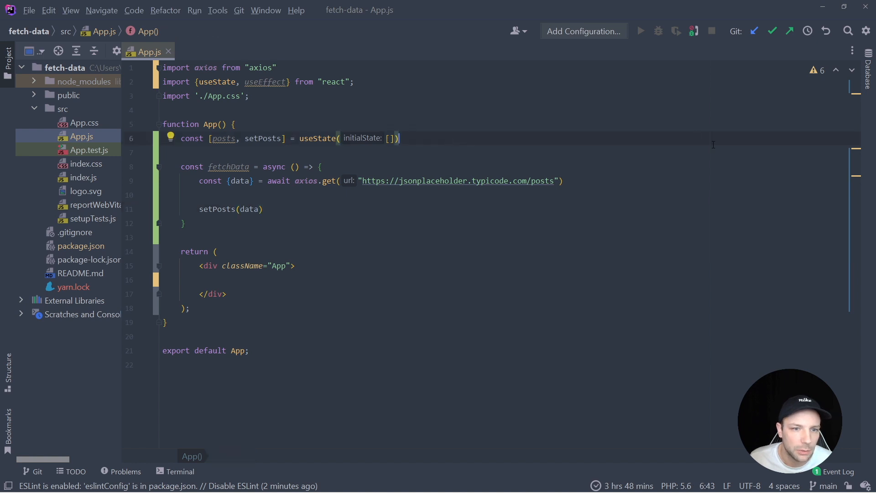
Add useEffect(() => { fetchData() }, []) below the posts state
key(Enter)
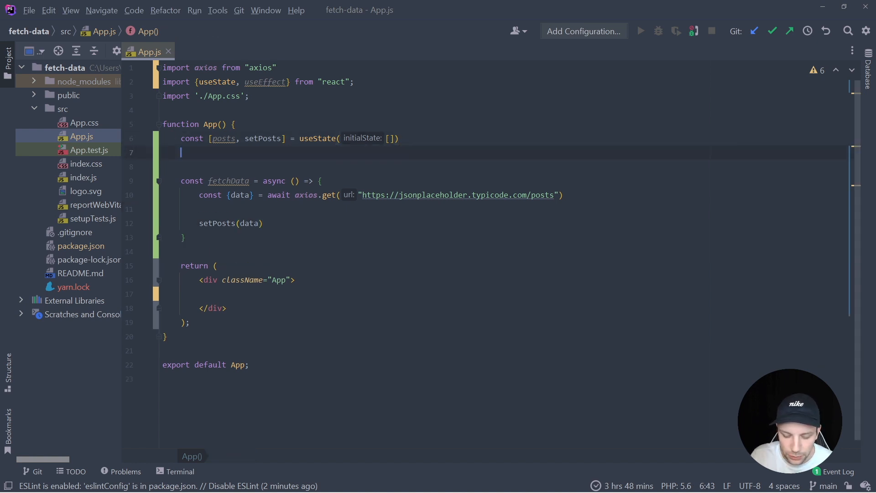
text(useEffect())
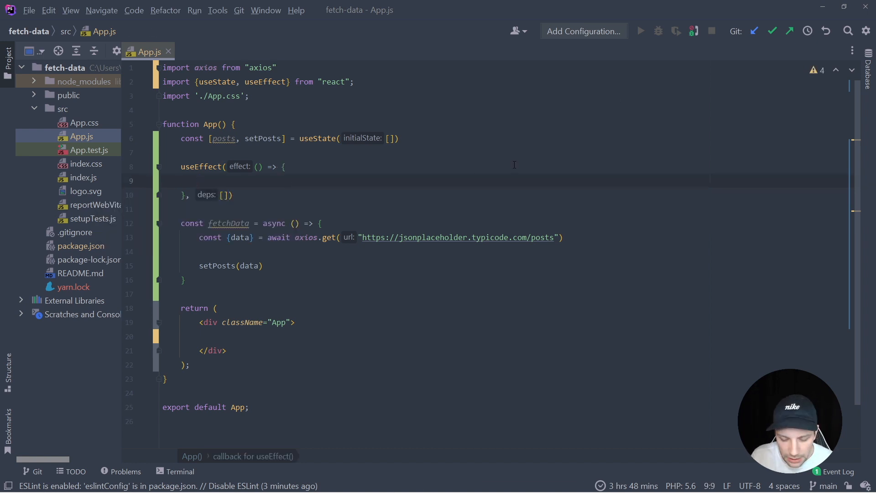
text(fetchData()
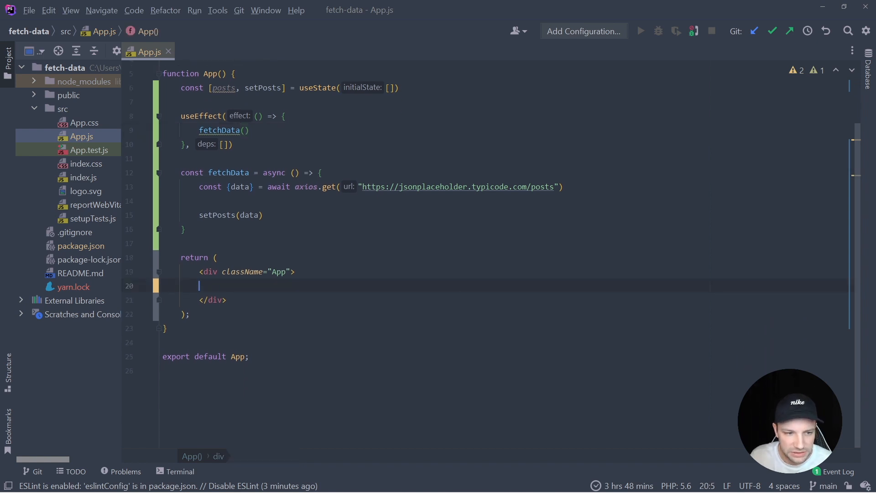
Map posts into divs keyed by post.id with an h5 title and paragraph body
text({})
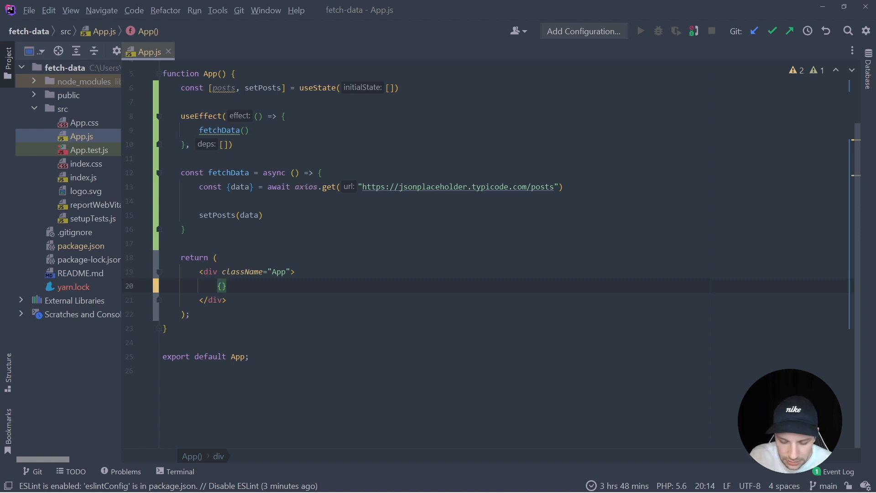
text(posts.map()
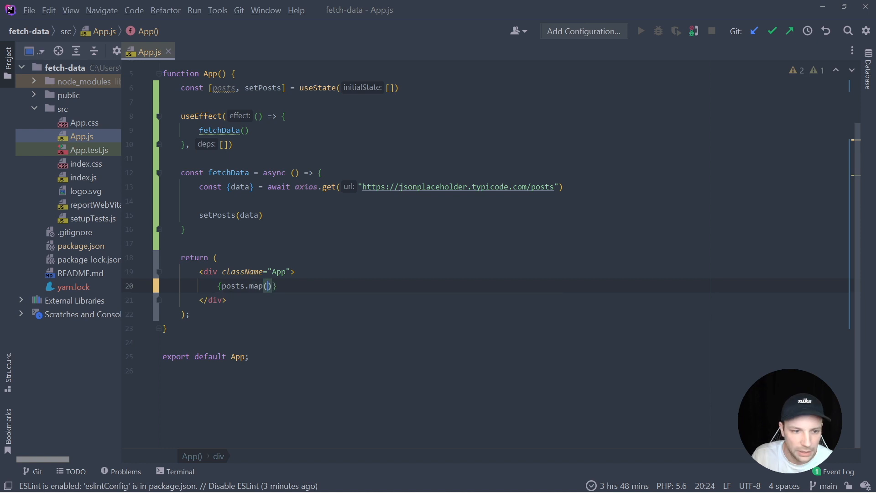
text(post => ()
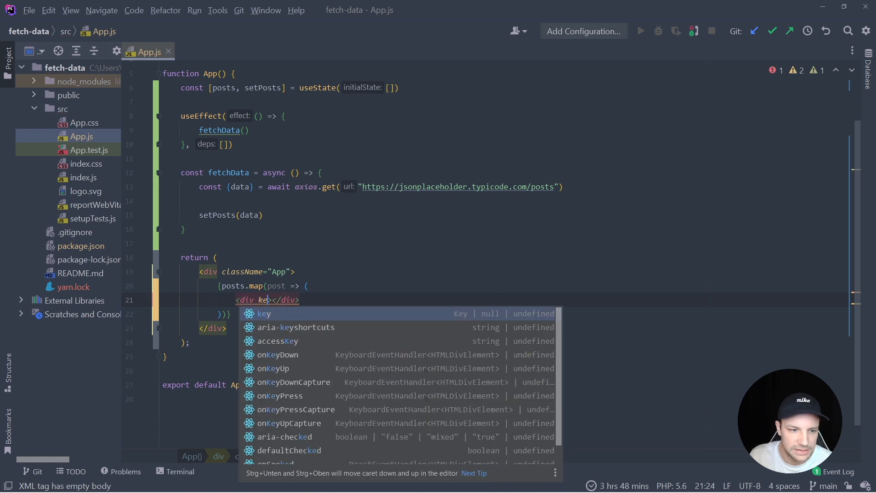
text(={post.id})
text(<h5></h5>)
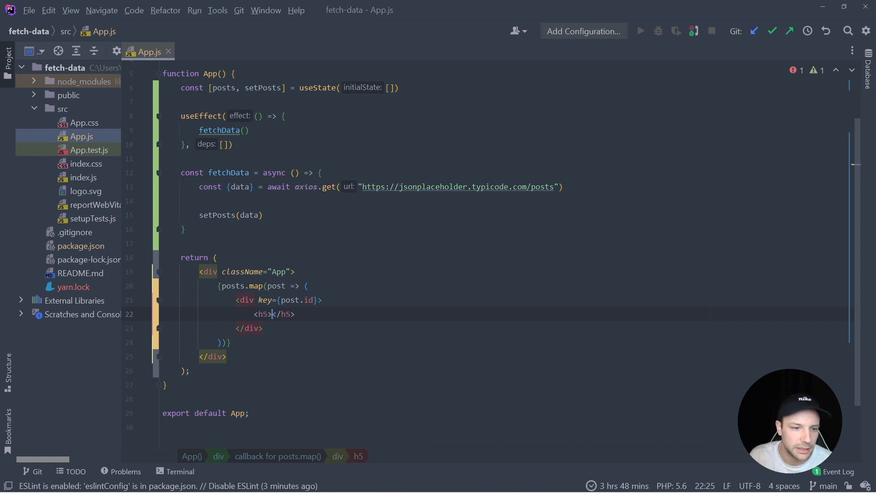
text(post})
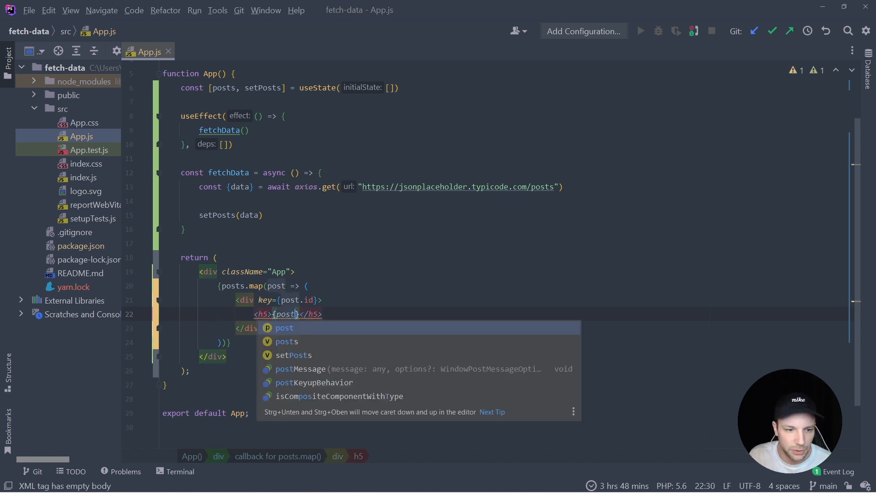
text(.title)
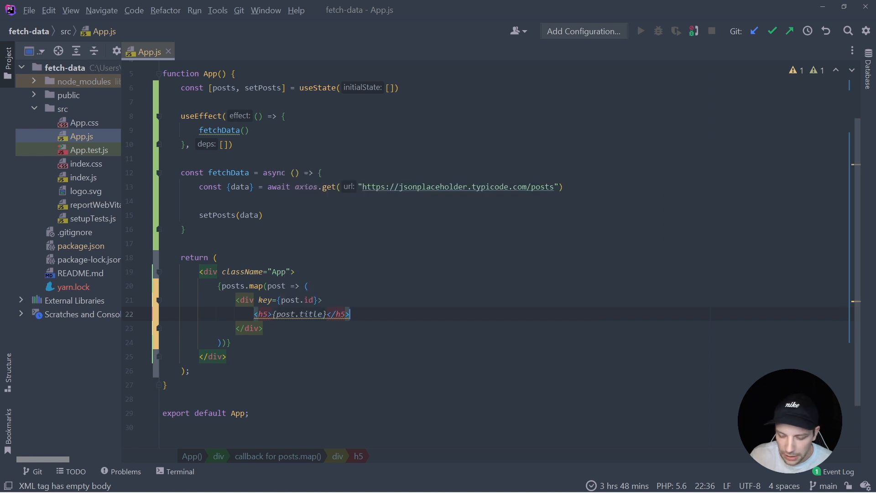
text(<p></p>)
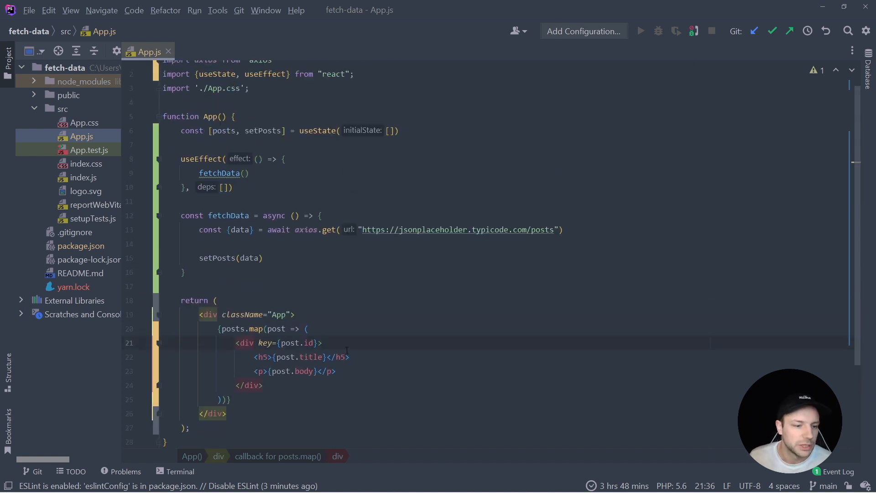
Run yarn start in WebStorm's terminal to launch the development server
click(180, 471)
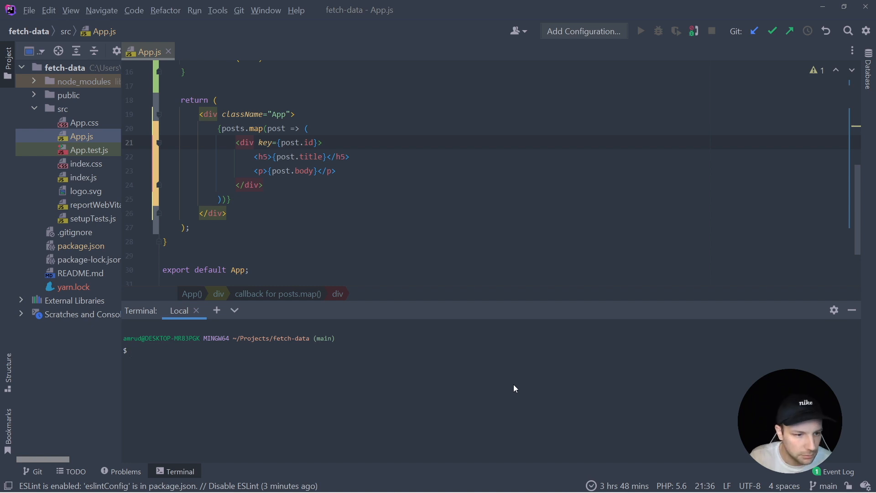
text(yarn st)
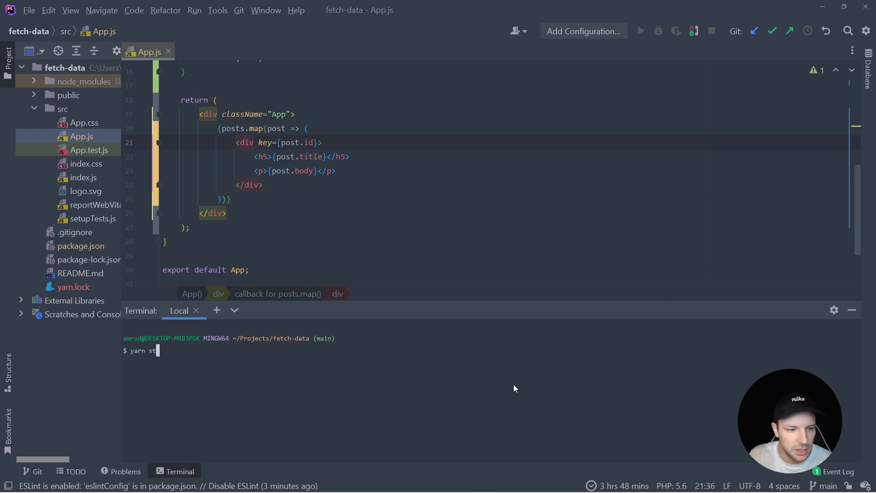
key(Enter)
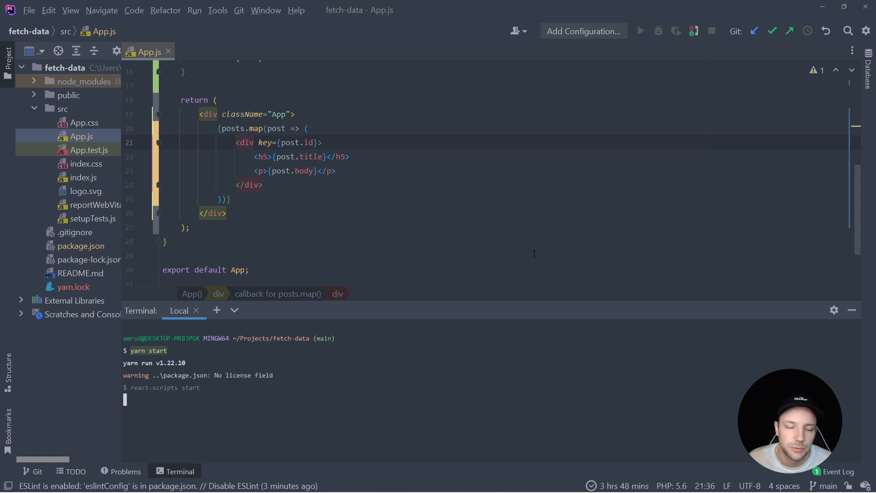
mouse_move(479, 392)
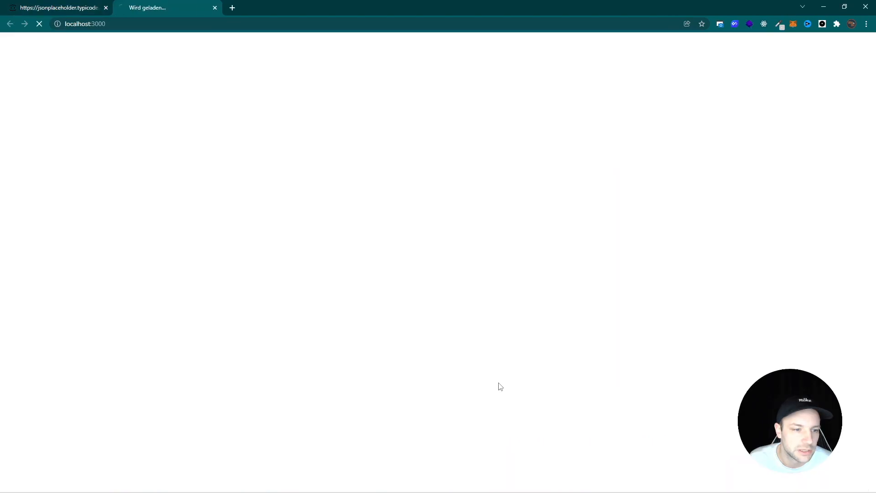
mouse_move(501, 289)
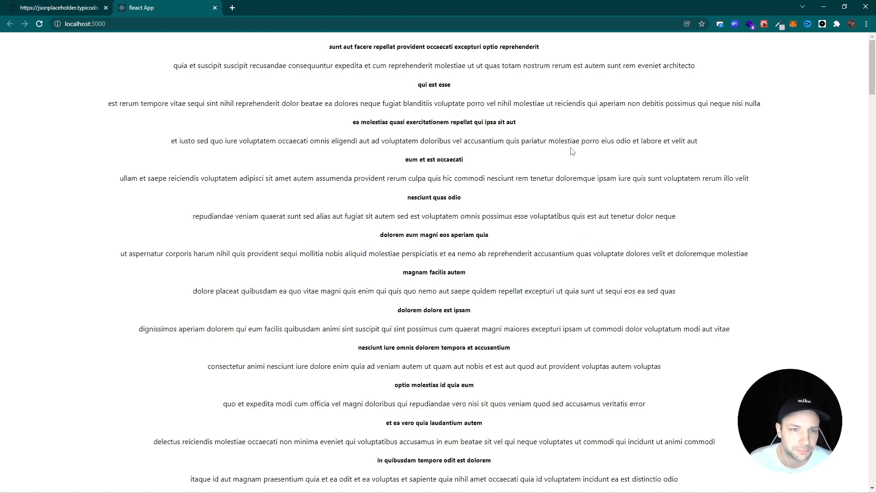
mouse_move(563, 157)
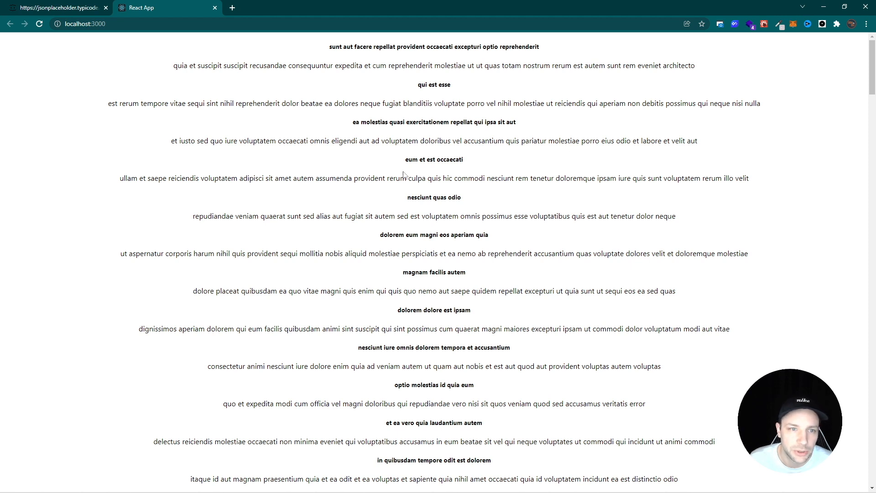
Scroll through the fetched post titles and bodies on localhost:3000
scroll(down, 3)
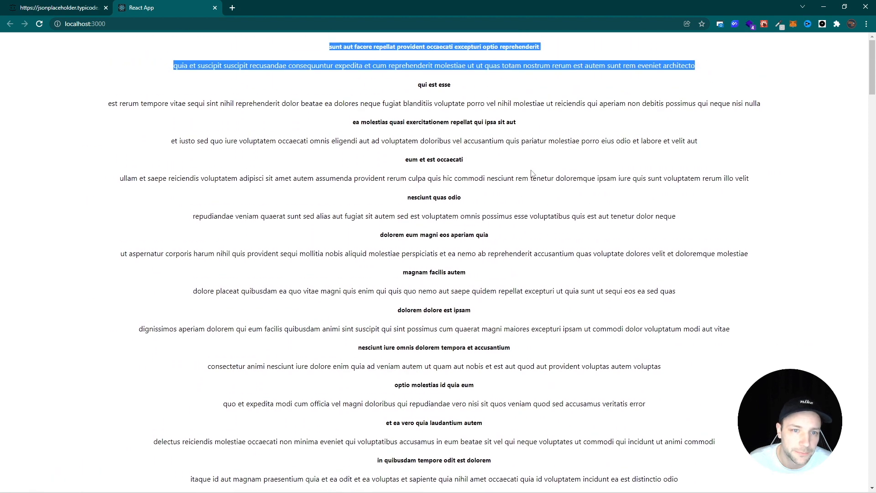
click(570, 172)
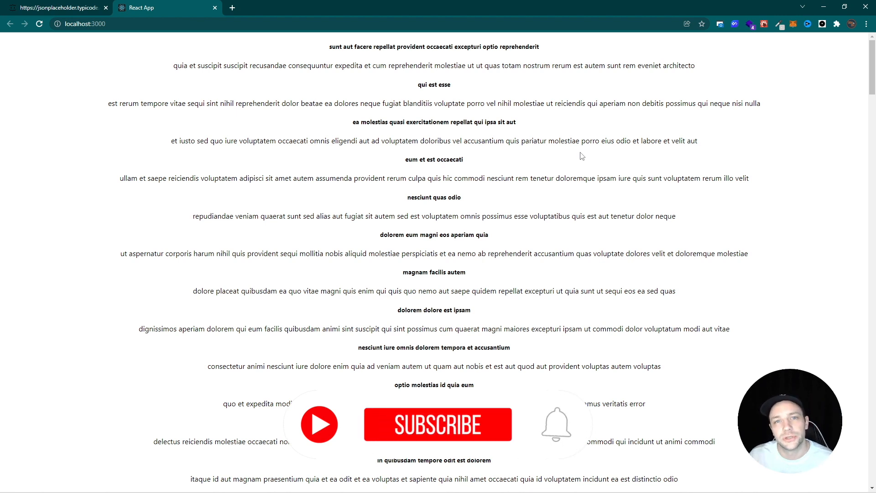
click(437, 424)
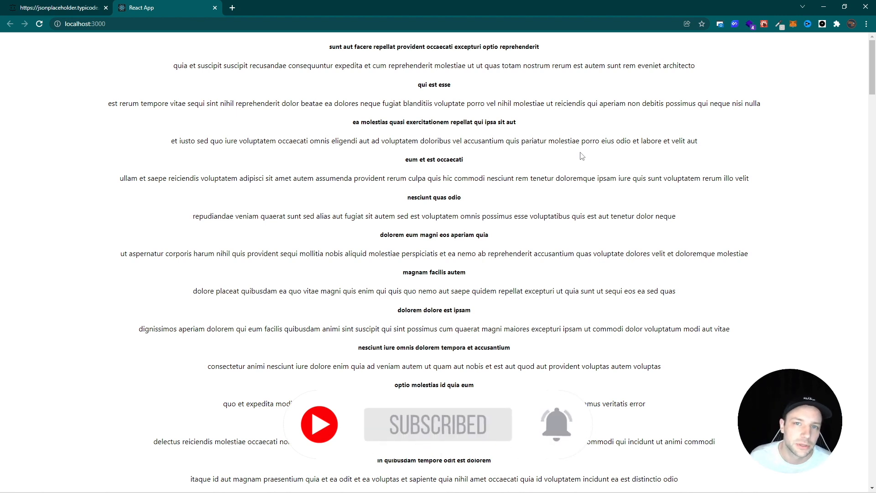